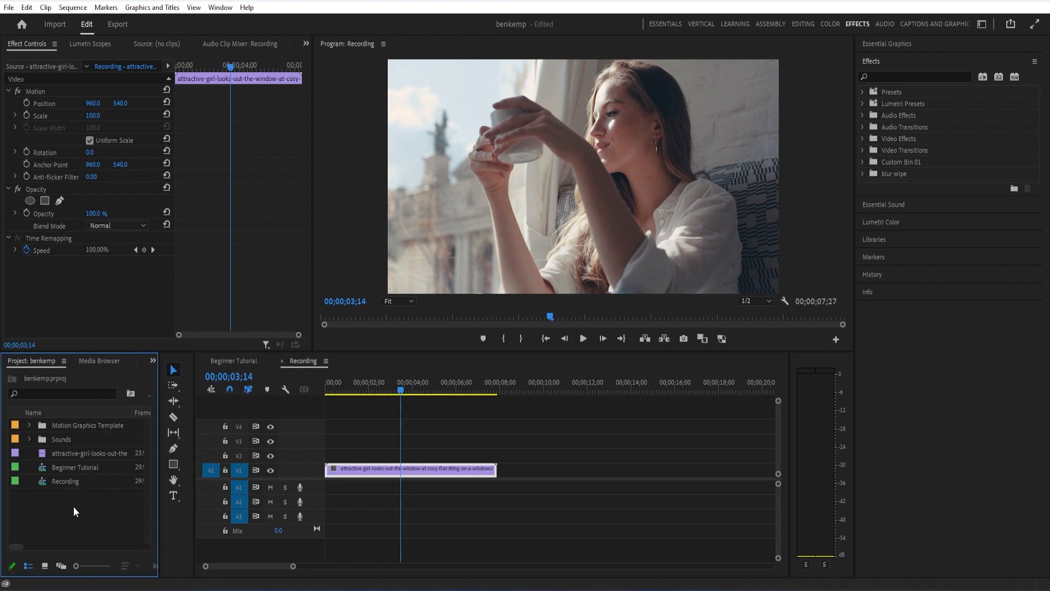
Create a new Color Matte in pure red (FF0000) via File > New.
left_click(8, 7)
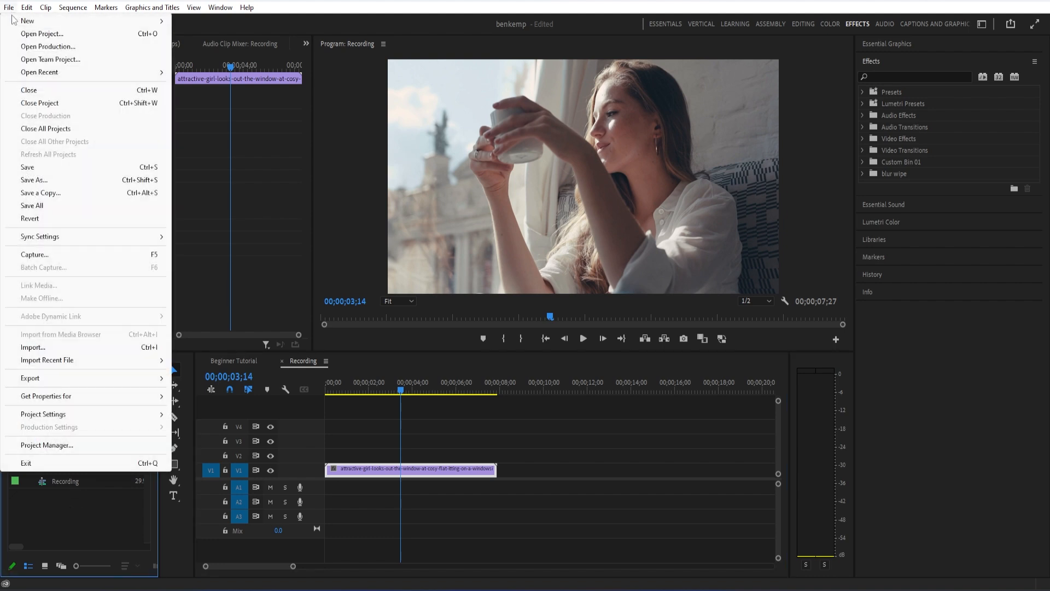
mouse_move(26, 21)
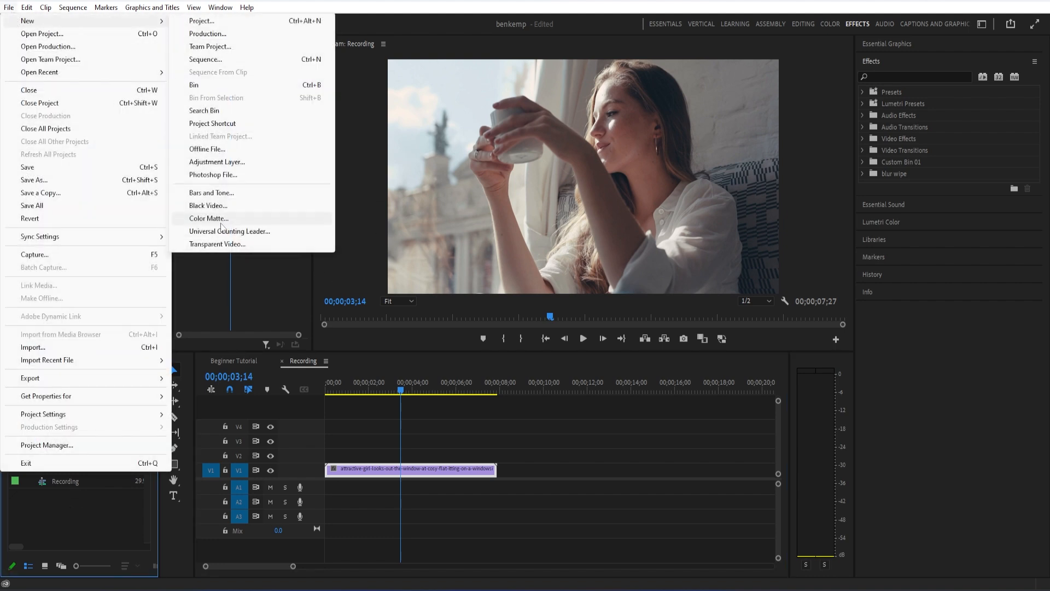
left_click(208, 219)
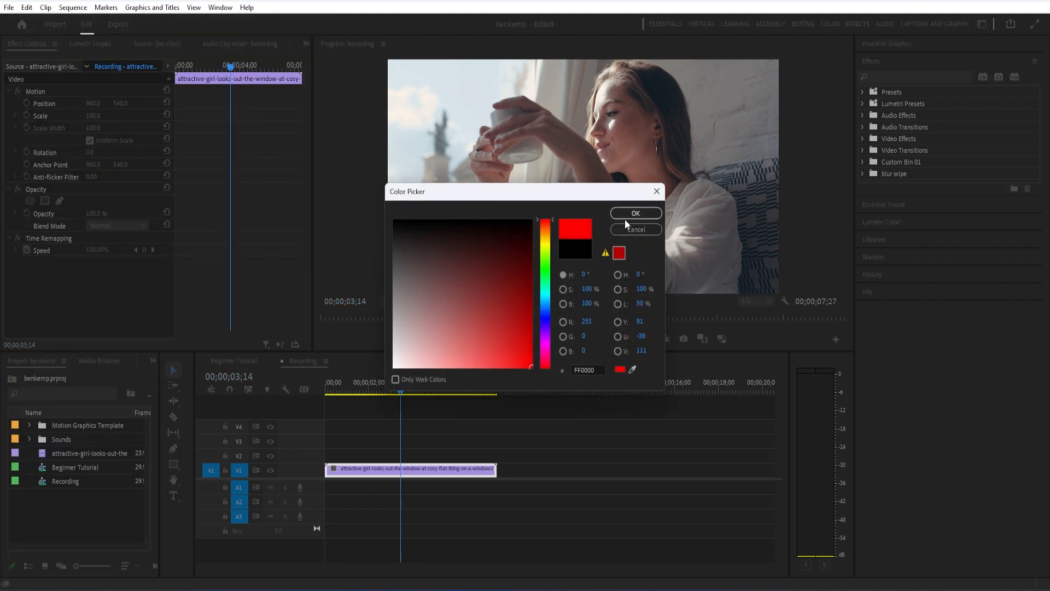
left_click(635, 213)
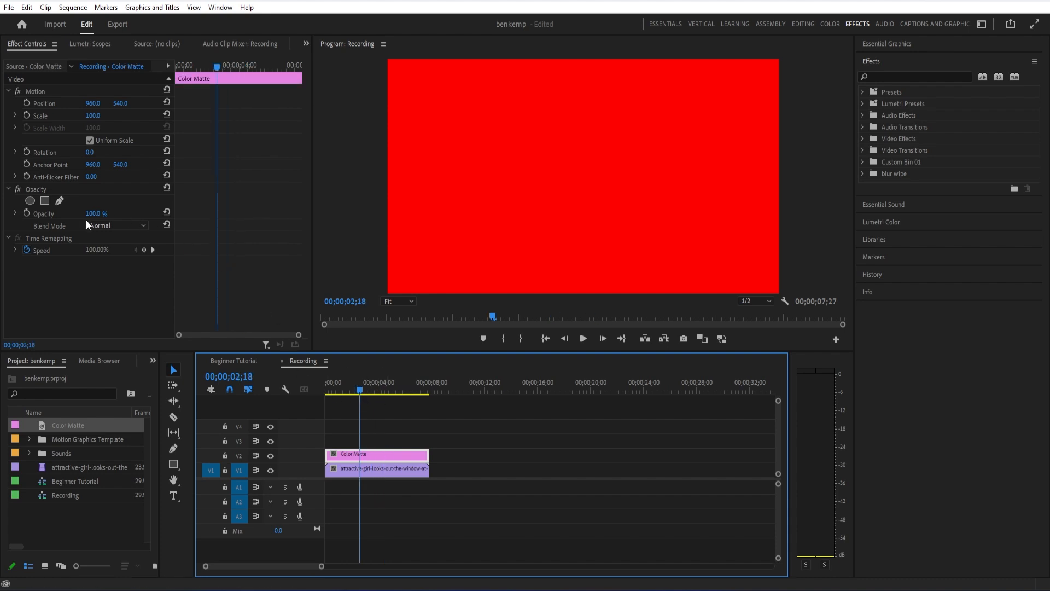
Blend the red matte in Multiply mode and bring its opacity from 31% to about 65%.
left_click(119, 226)
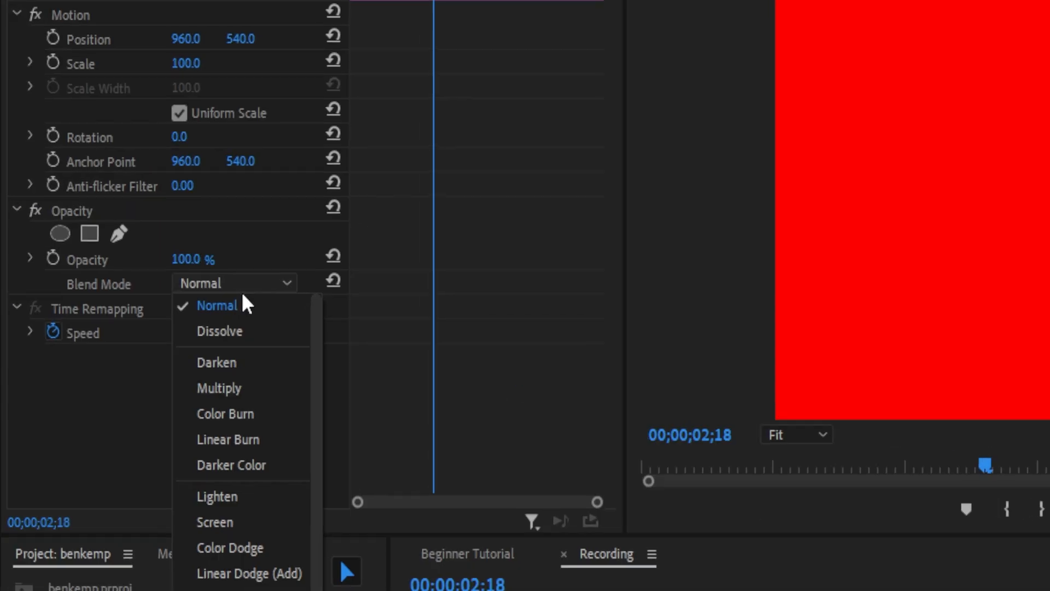
left_click(219, 387)
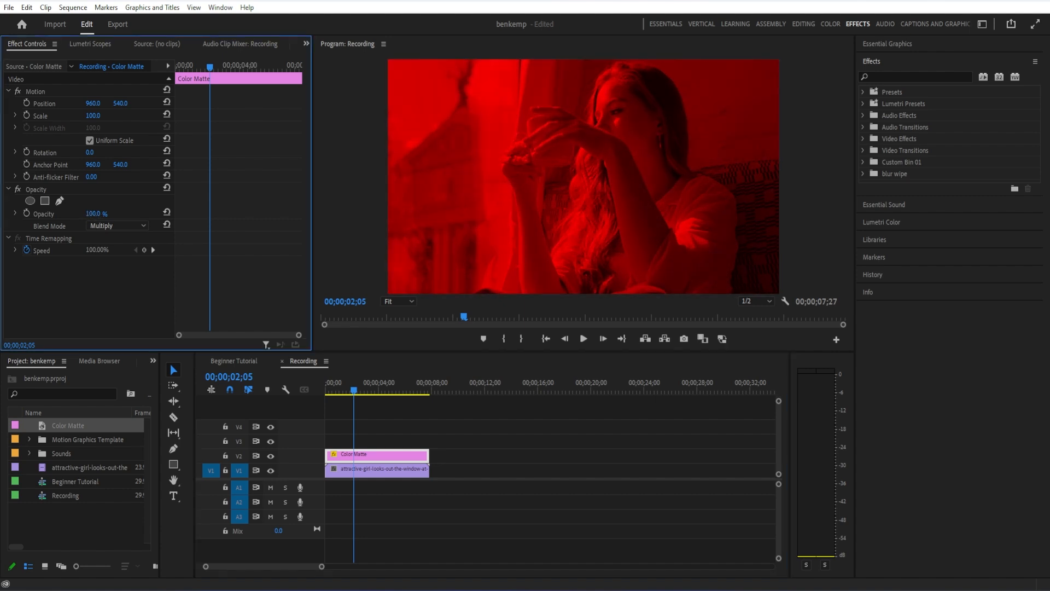
type("31.0")
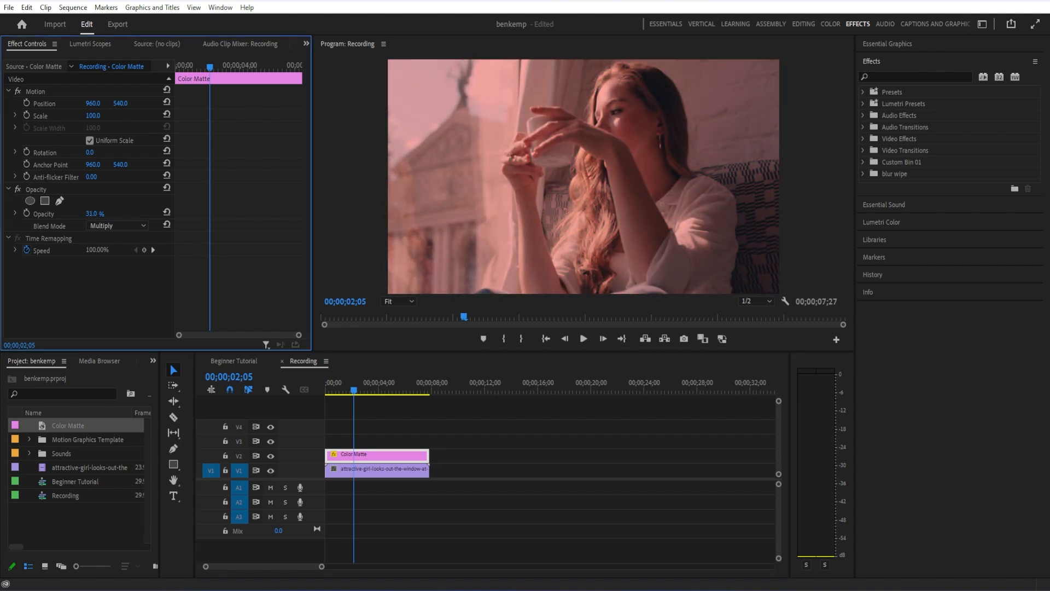
left_click_drag(94, 214, 106, 213)
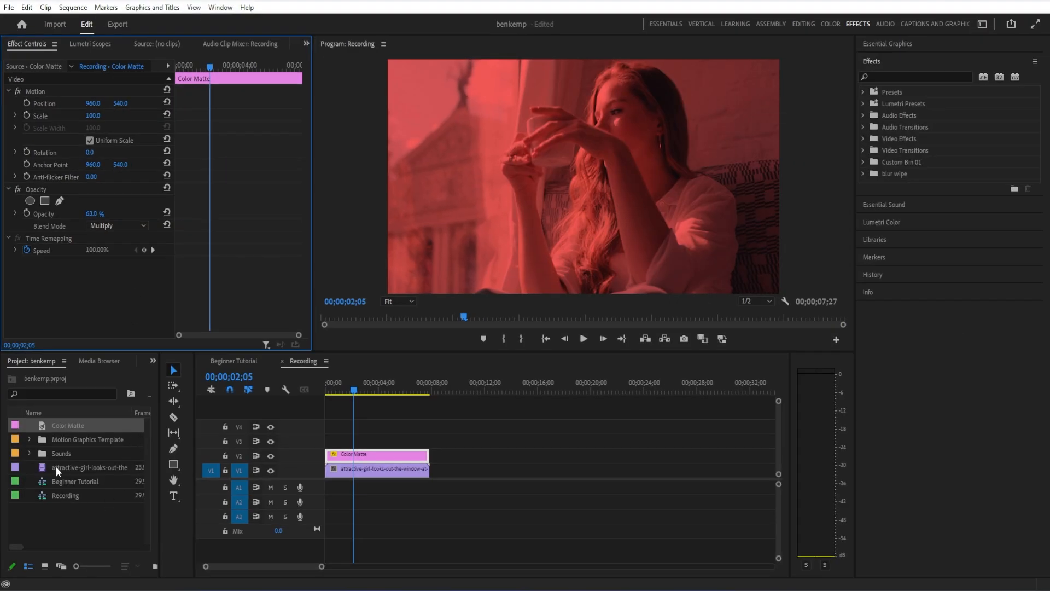
Recolour the Color Matte to cyan (00F0FF) so the footage turns teal.
double_click(67, 426)
type("00F0FF")
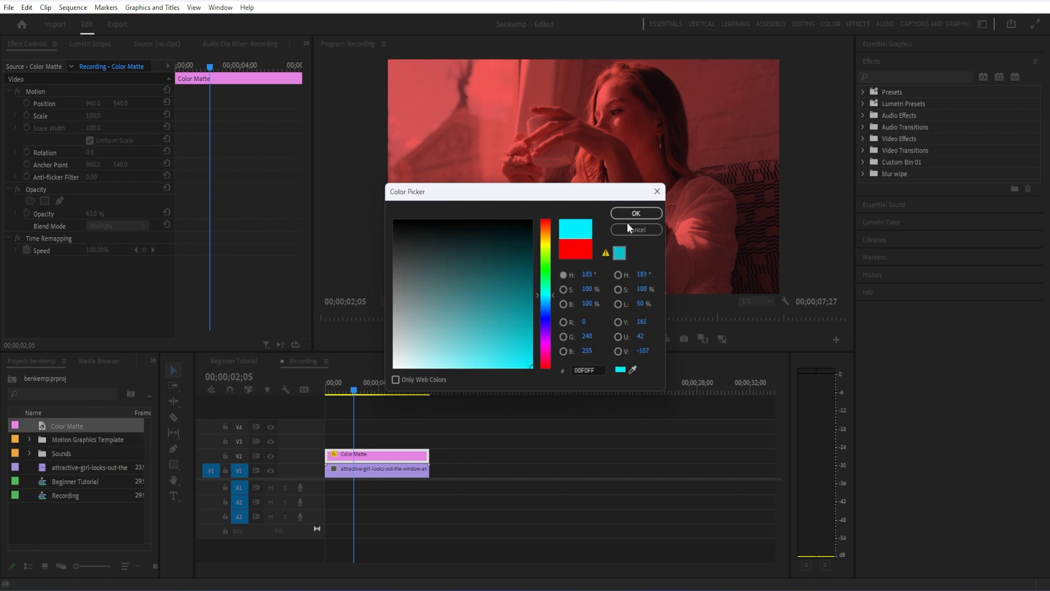
left_click(634, 213)
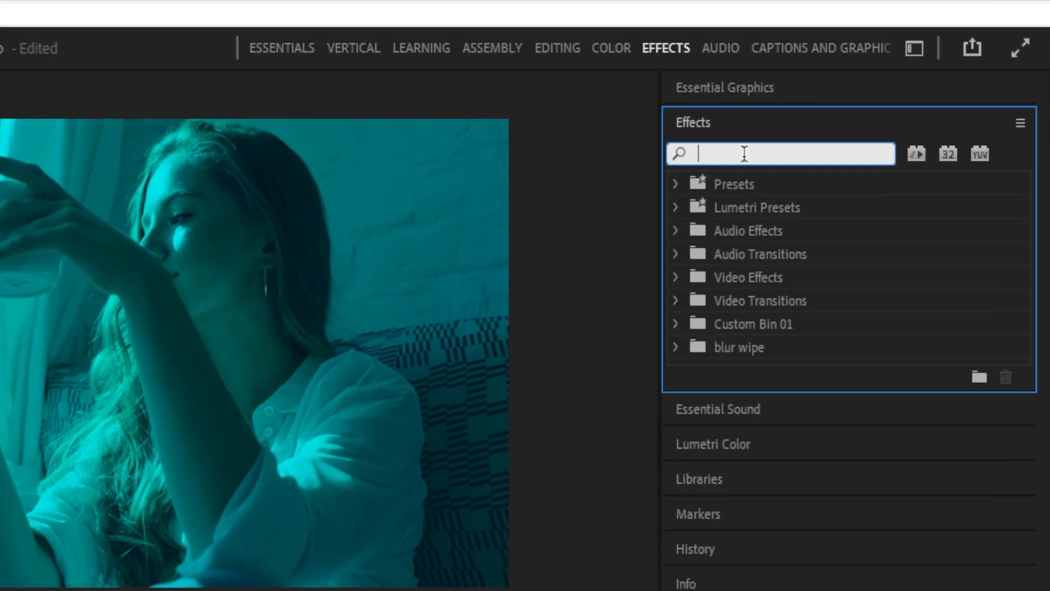
mouse_move(759, 410)
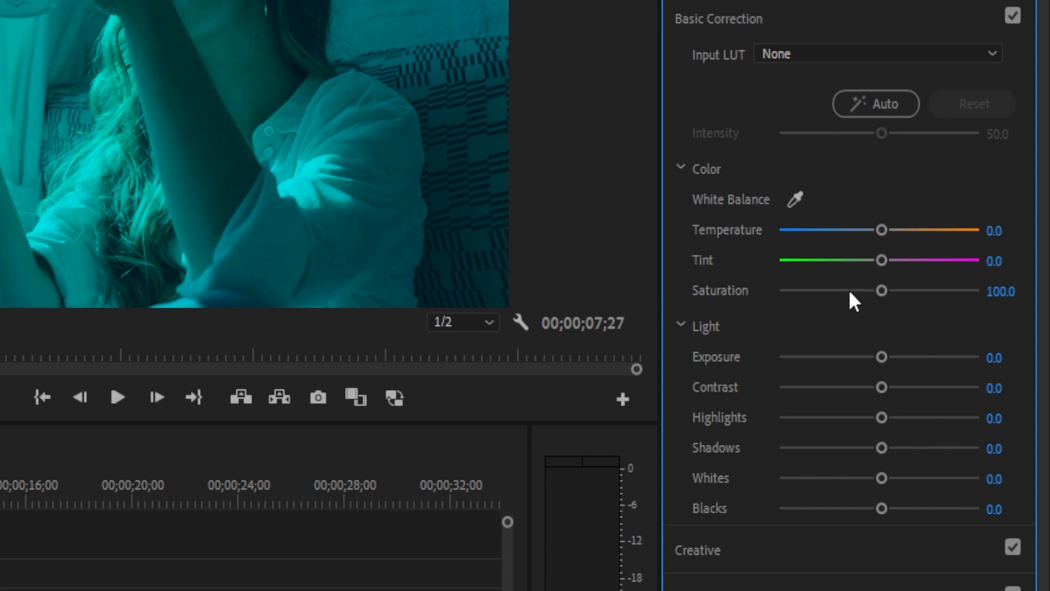
Scrub the matte's Lumetri Saturation between 0 and past 100 to compare, settling just over 100.
left_click_drag(880, 291, 921, 291)
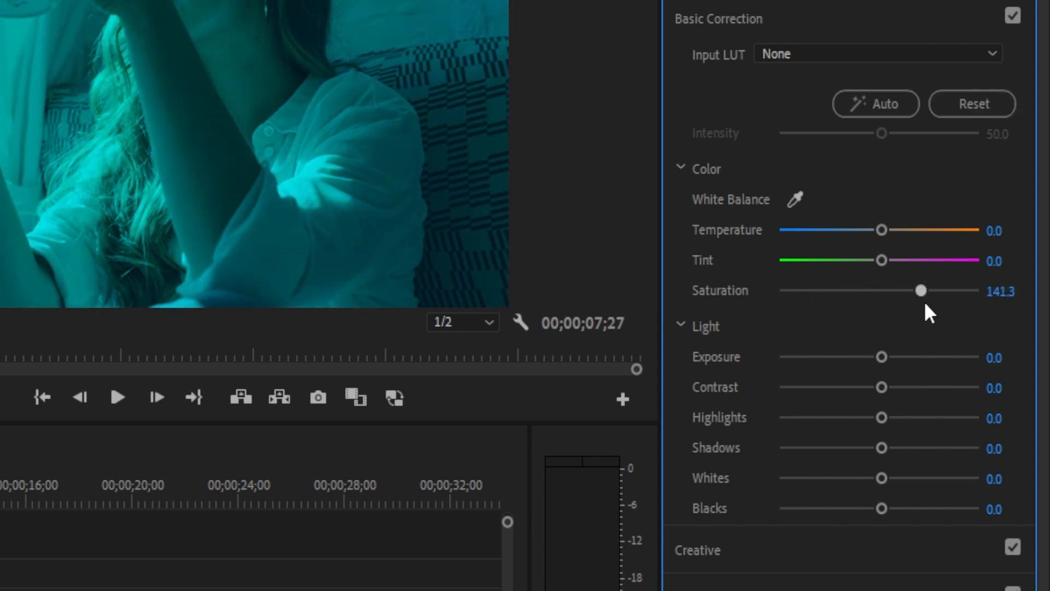
left_click_drag(920, 290, 777, 284)
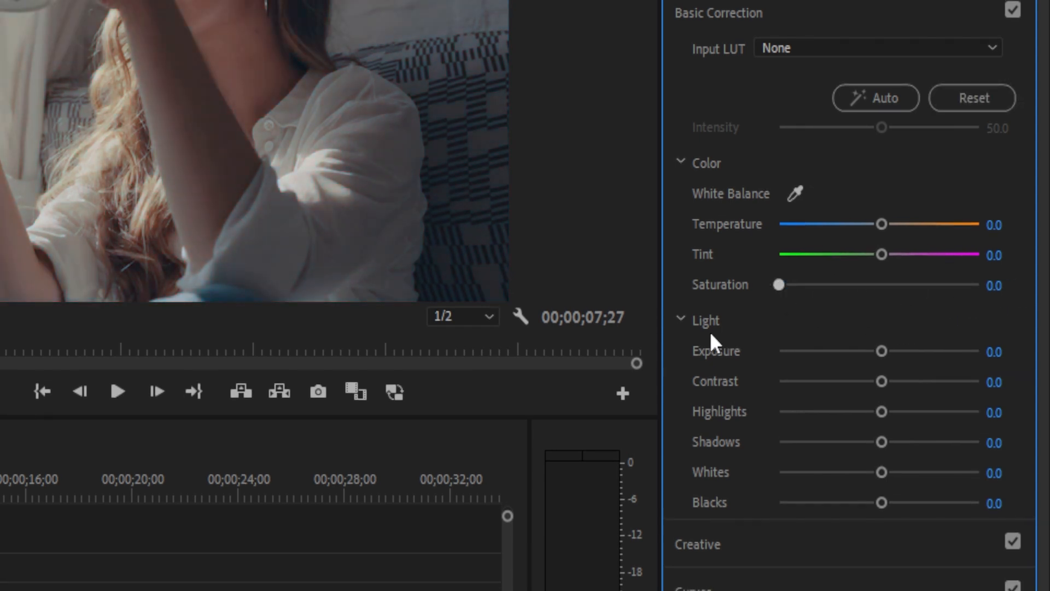
left_click_drag(776, 284, 872, 285)
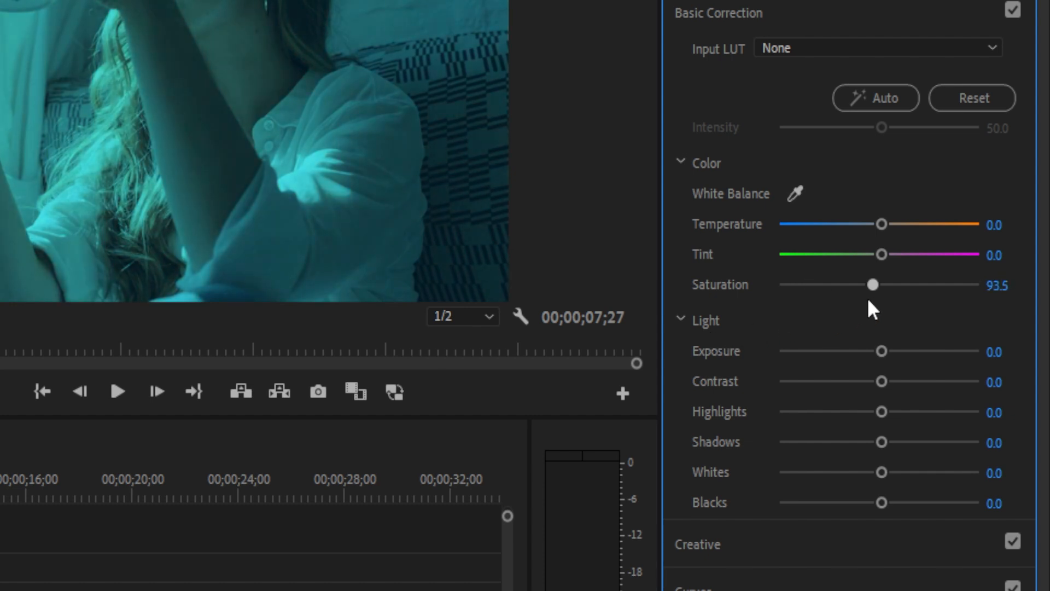
left_click_drag(880, 285, 872, 284)
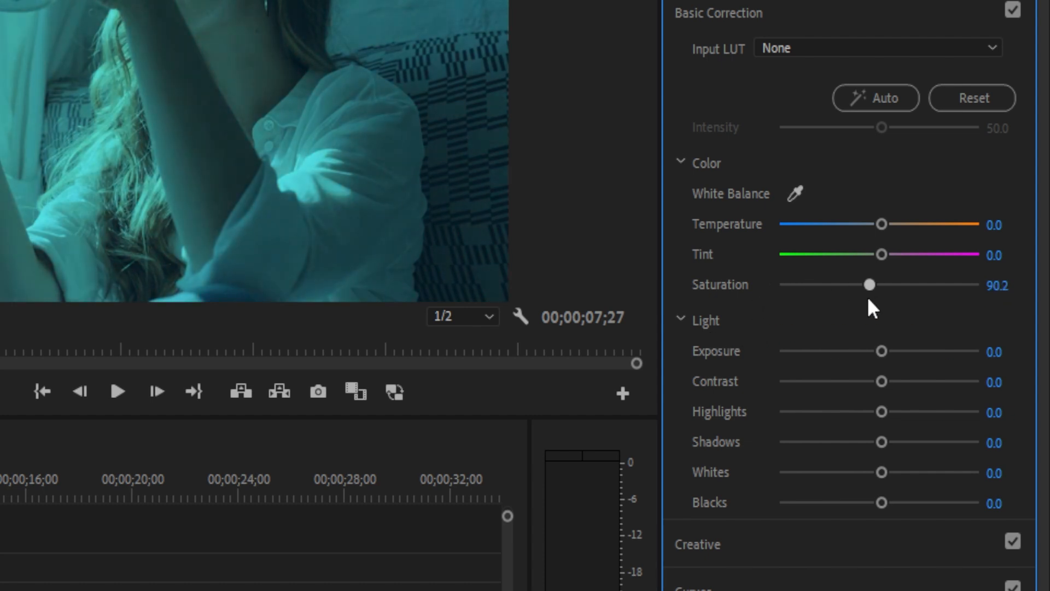
left_click_drag(869, 285, 778, 285)
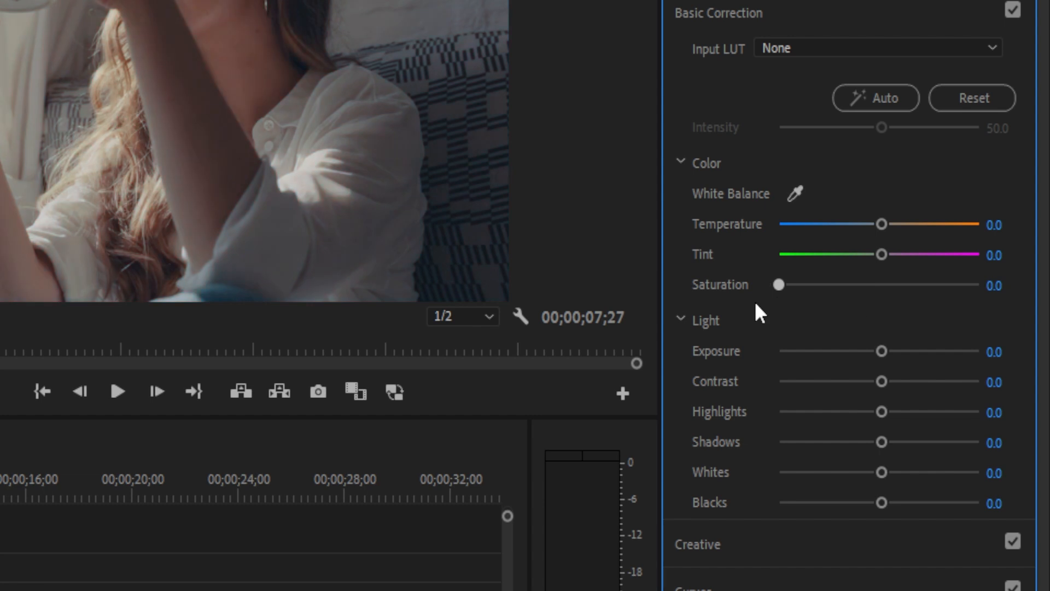
left_click_drag(776, 285, 834, 285)
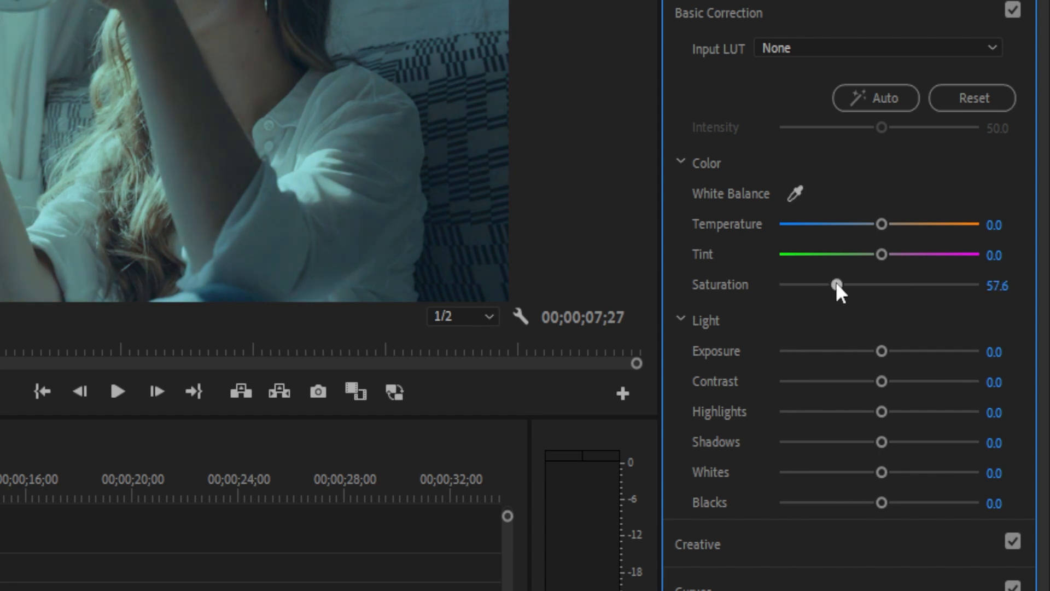
left_click_drag(835, 284, 884, 285)
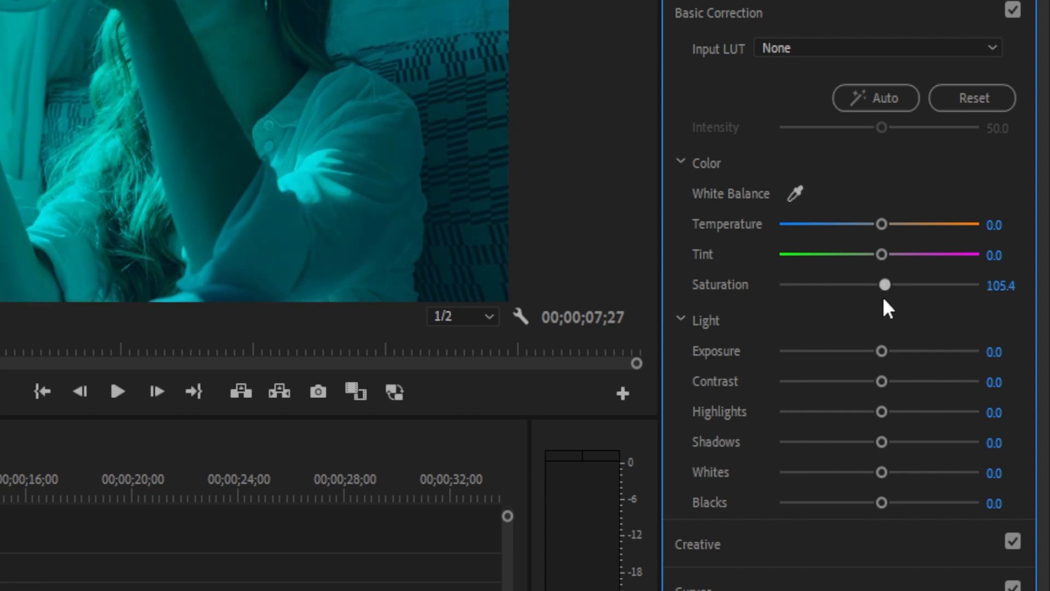
left_click_drag(885, 284, 854, 285)
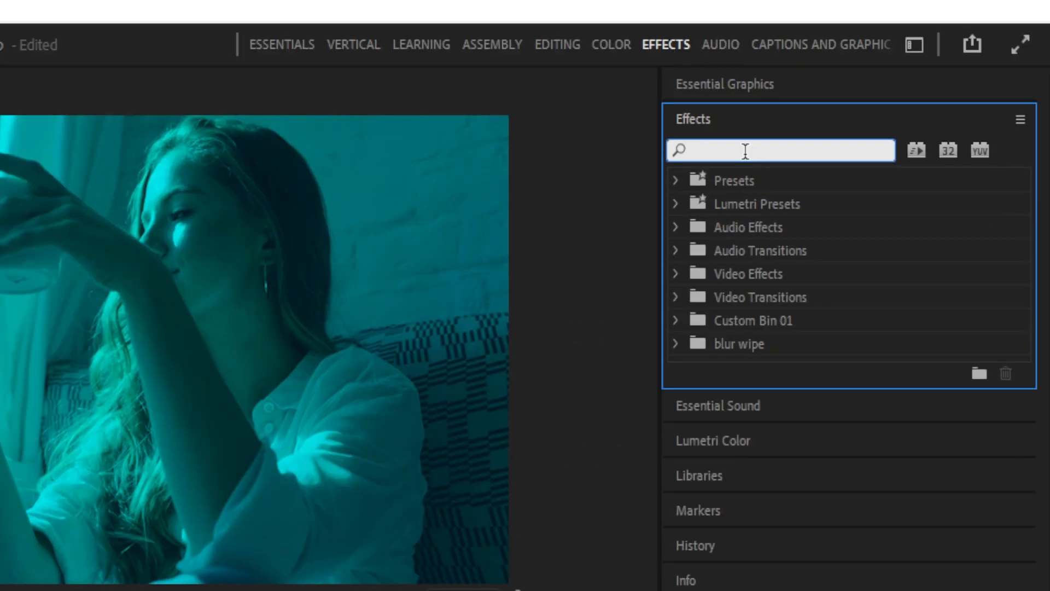
Apply Linear Wipe to the matte, leaving completion at 0% with edge feather around 104.
type("linea")
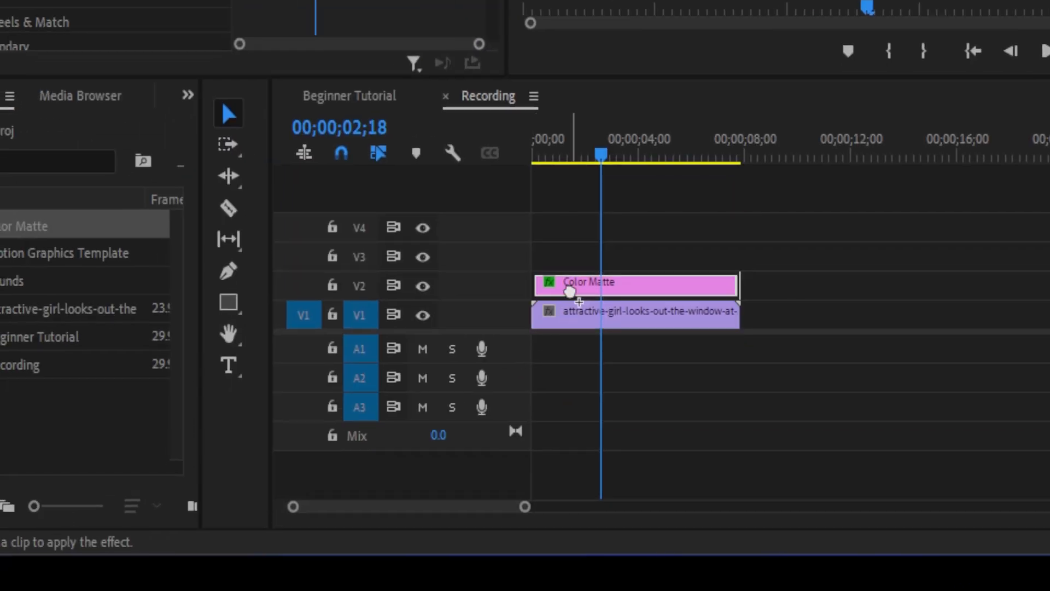
left_click(577, 154)
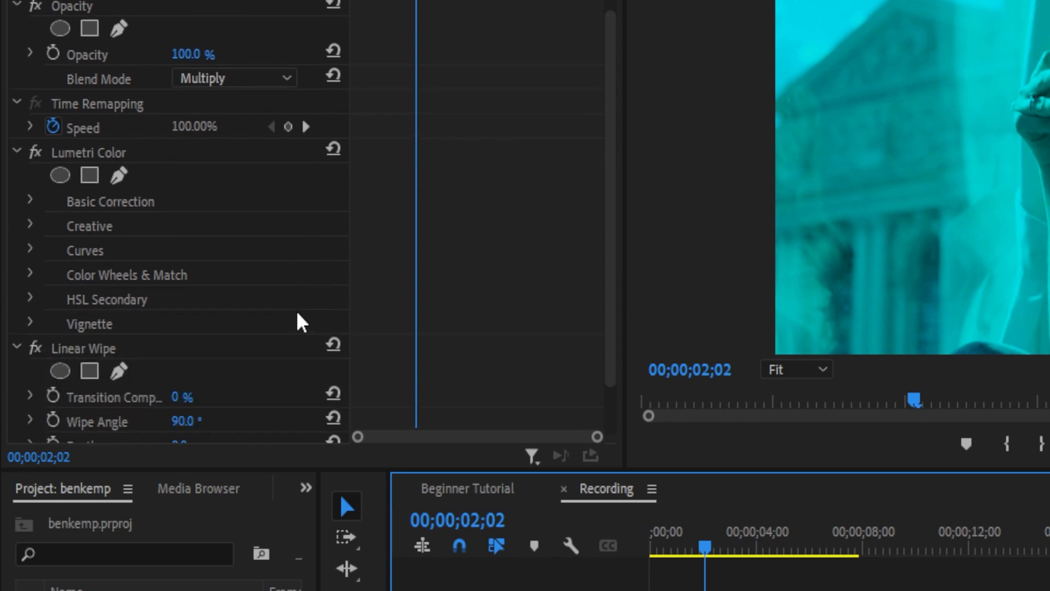
scroll("down", 3)
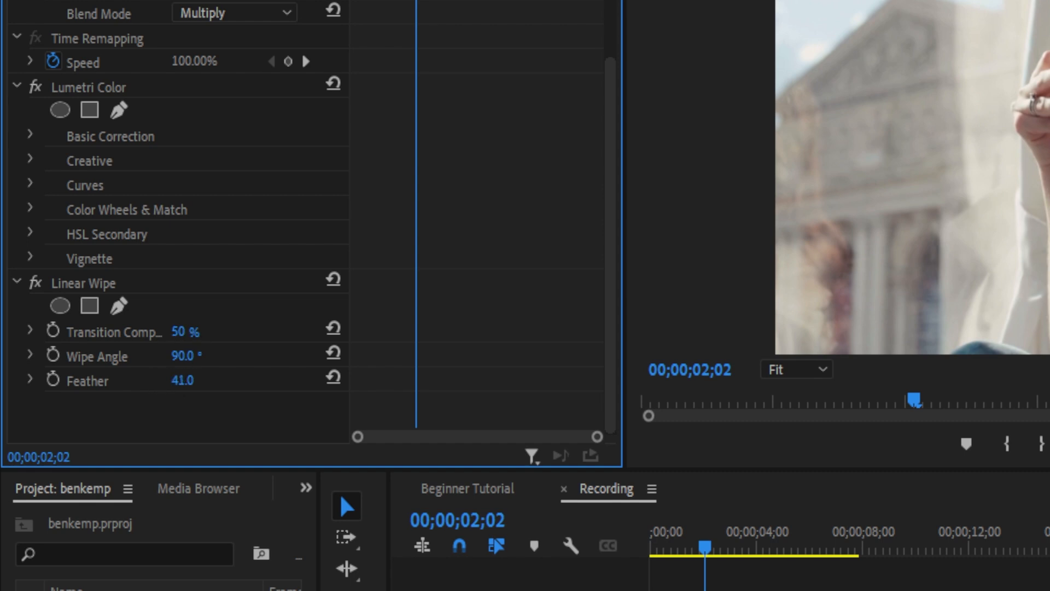
left_click_drag(181, 380, 195, 354)
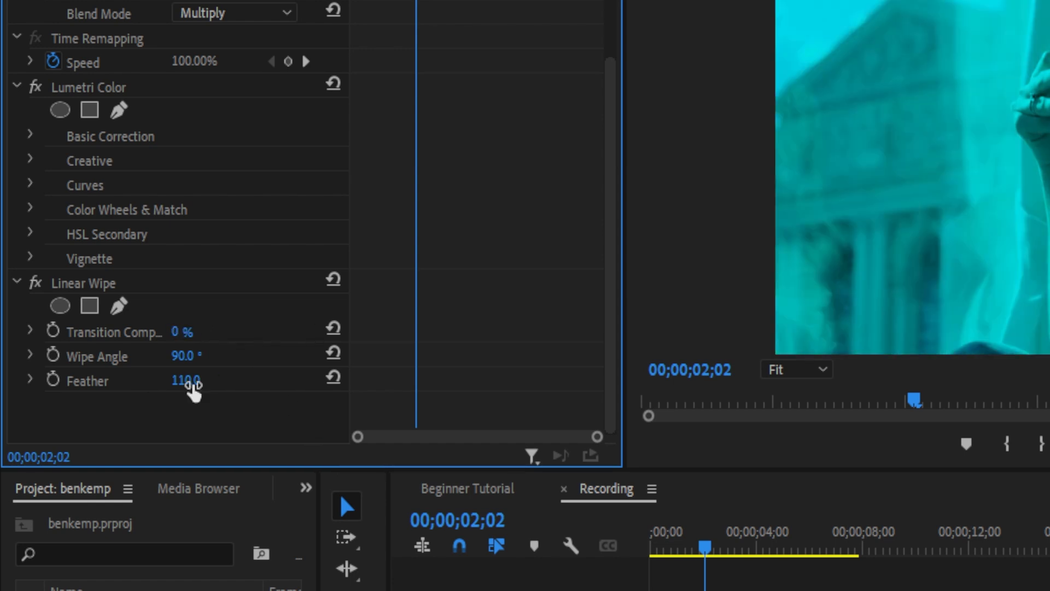
left_click_drag(194, 380, 208, 380)
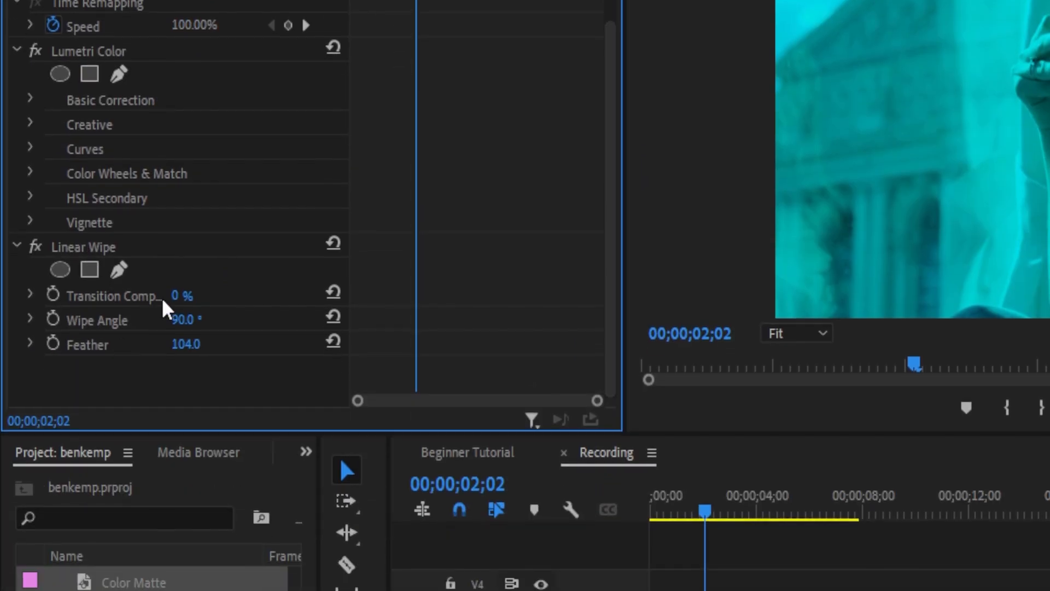
left_click(802, 47)
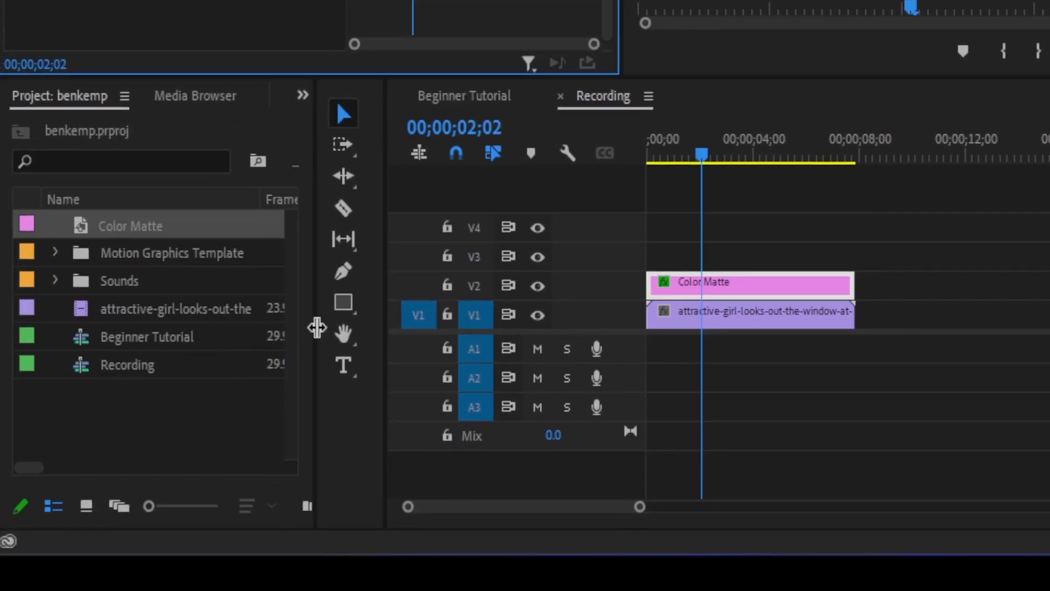
Clear the effect search and expand the 4-Color Gradient's positions and colours on the matte.
left_click(668, 46)
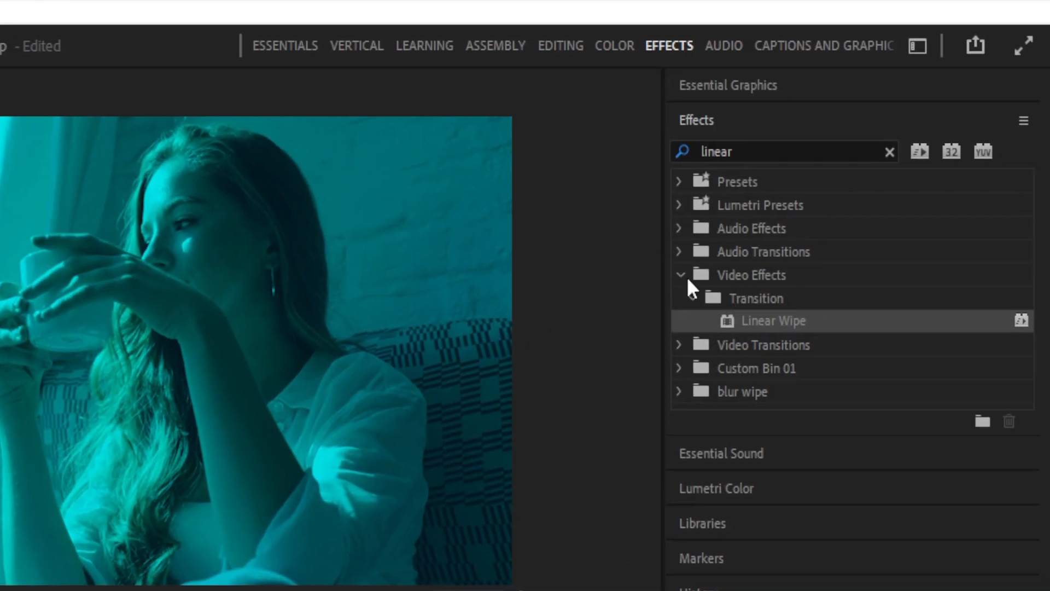
left_click(680, 275)
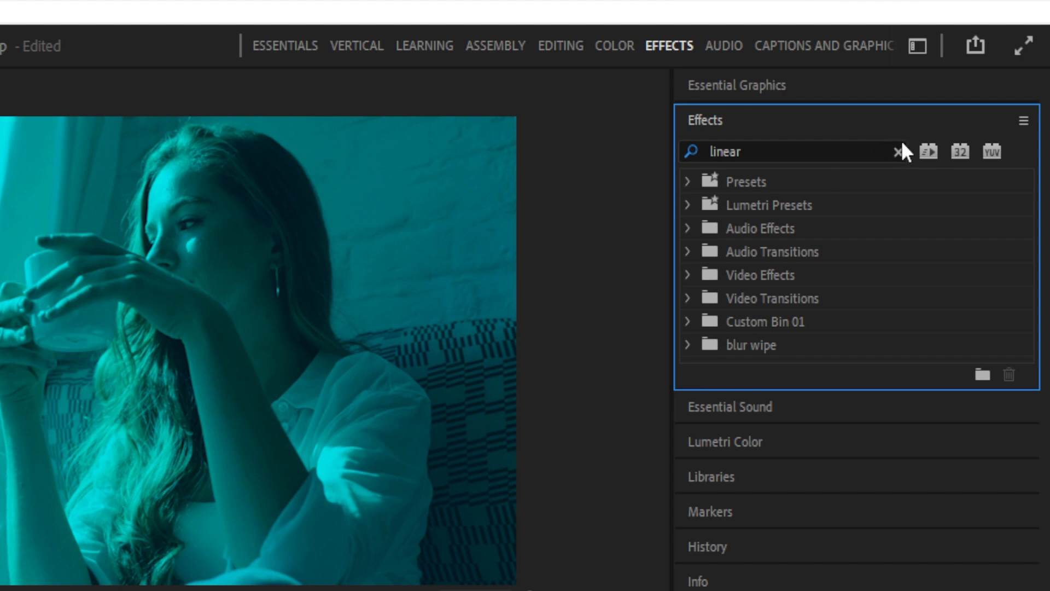
left_click(898, 151)
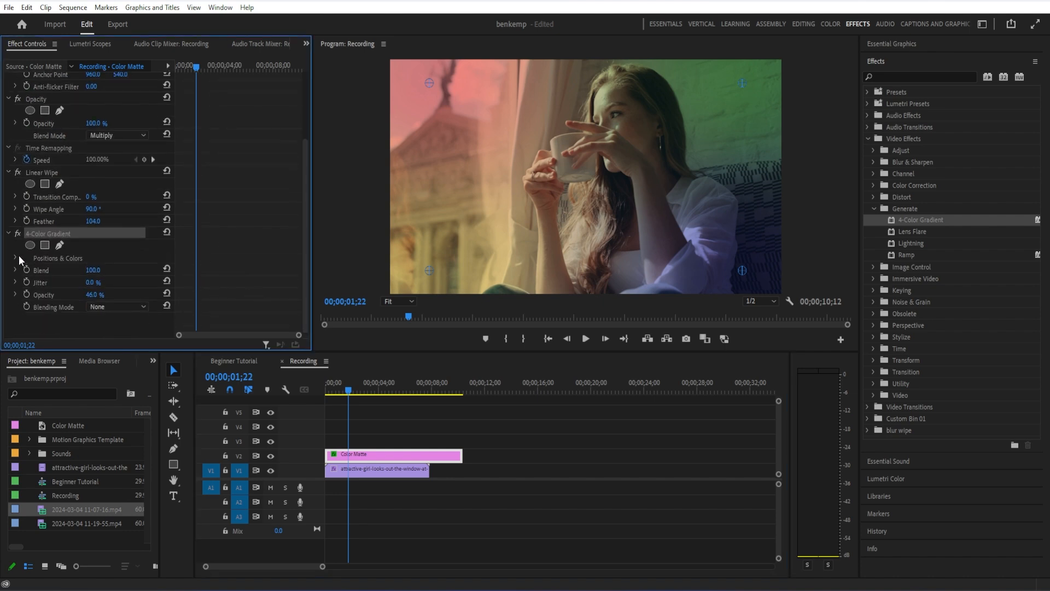
left_click(14, 259)
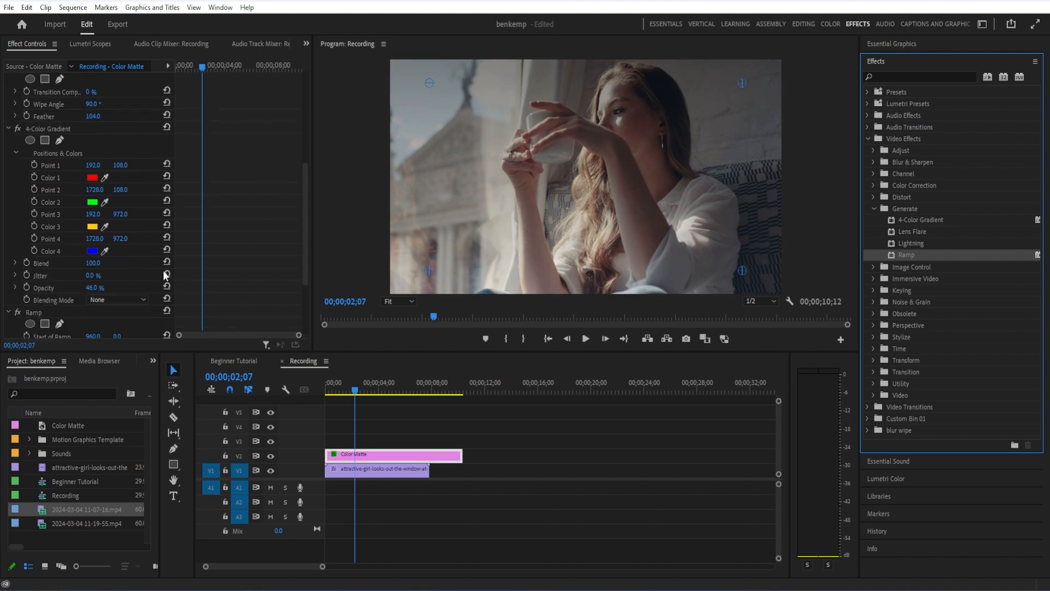
Set the Ramp's start colour to red and begin choosing green for the end colour.
left_click(92, 267)
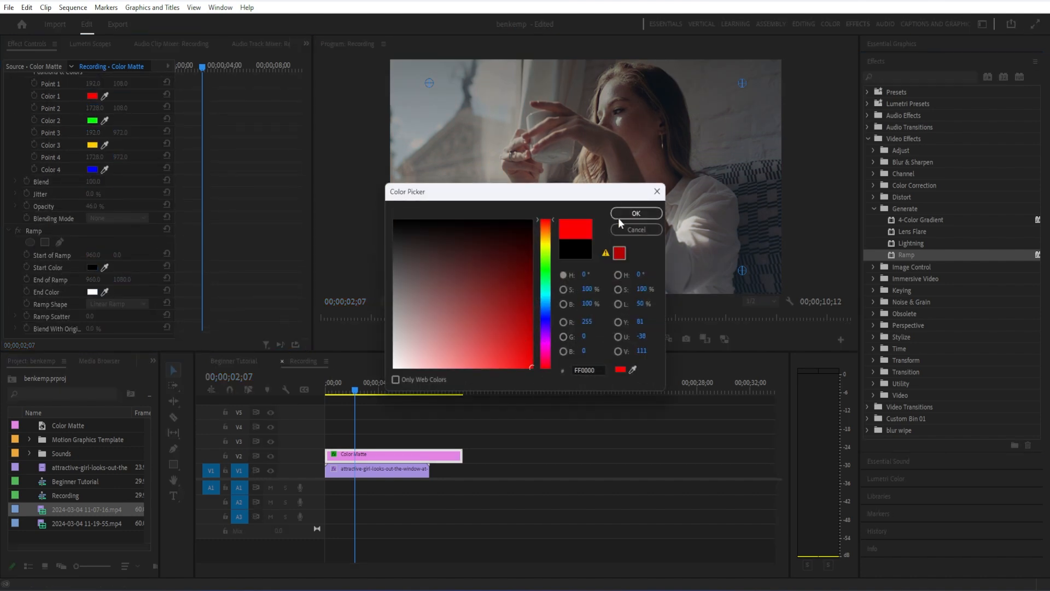
left_click(634, 213)
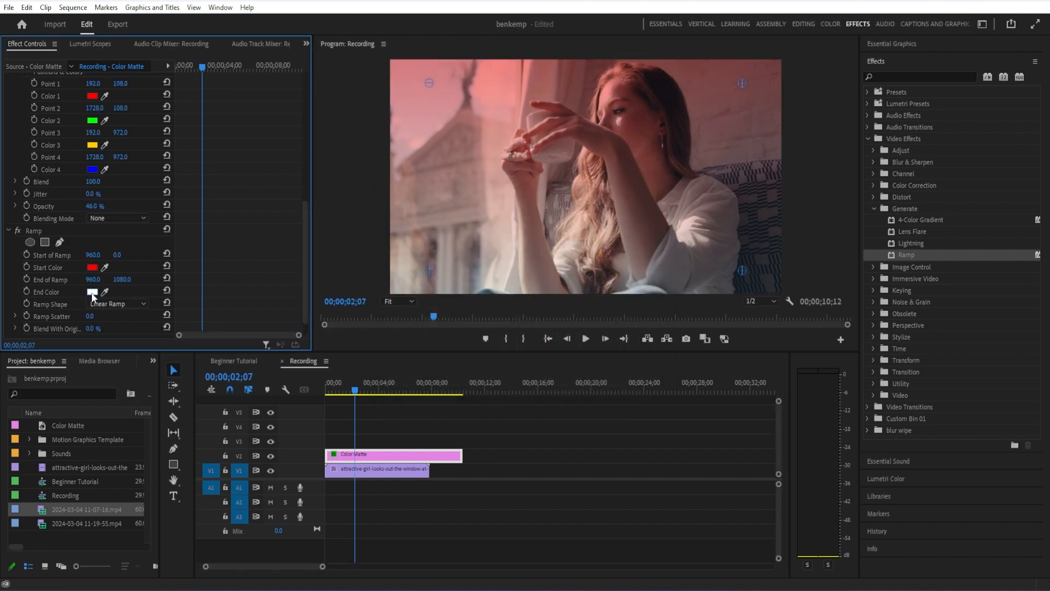
left_click(92, 291)
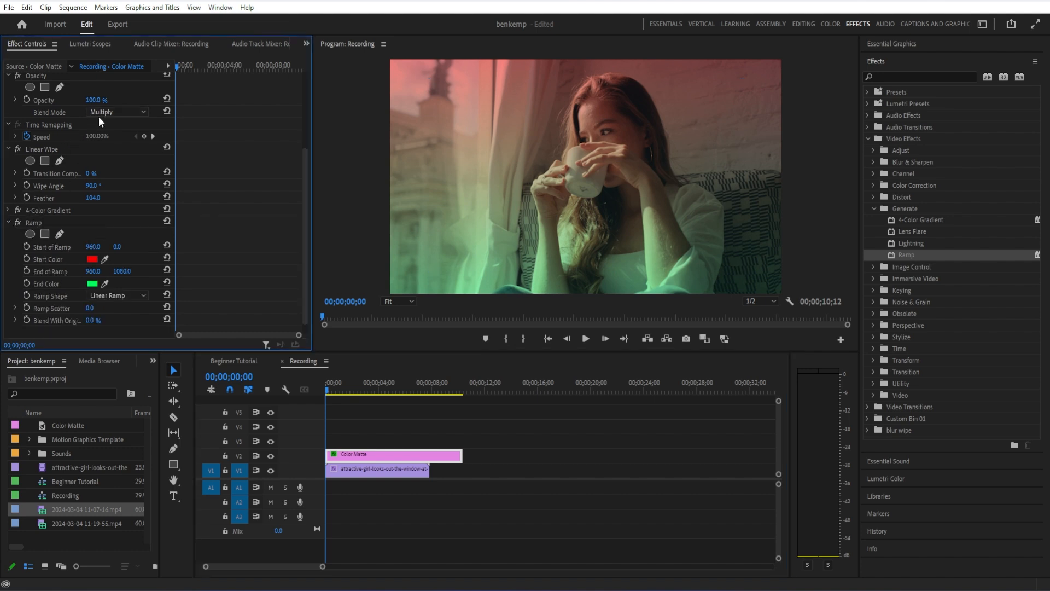
Switch the matte's blend mode from Multiply to Lighten.
left_click(117, 112)
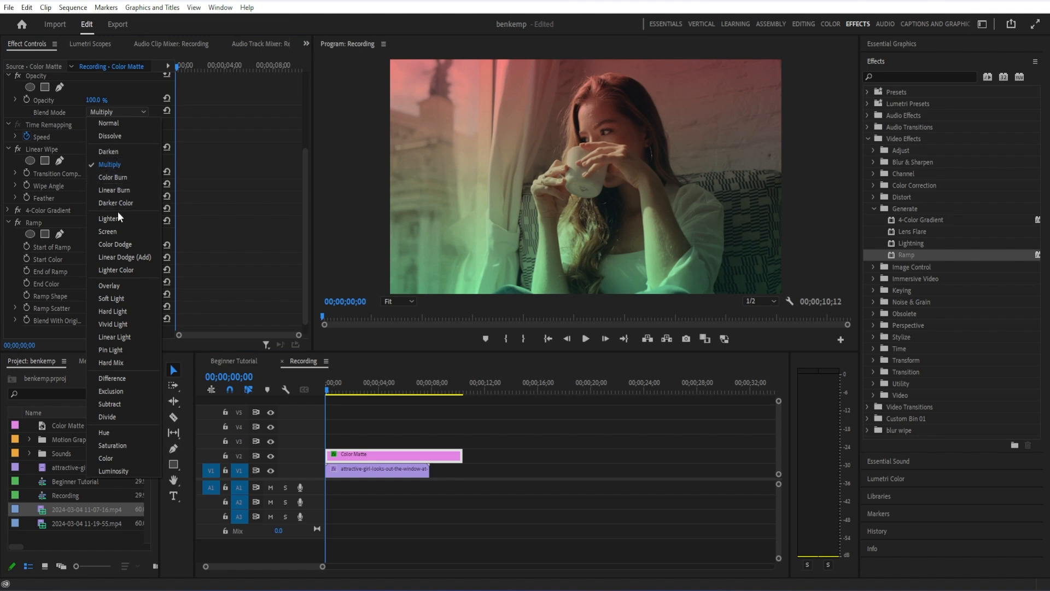
mouse_move(121, 248)
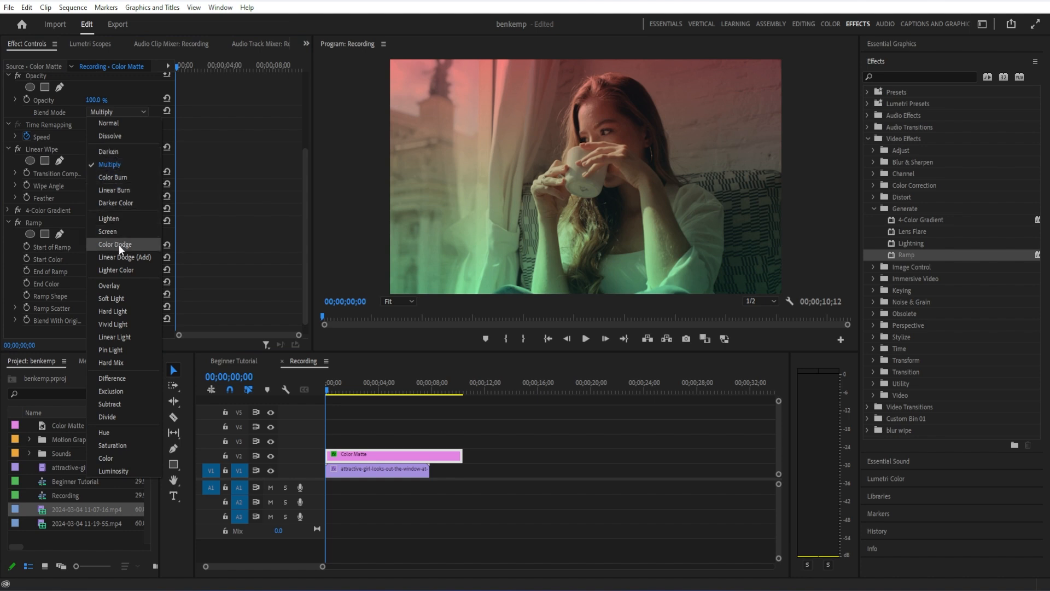
mouse_move(108, 218)
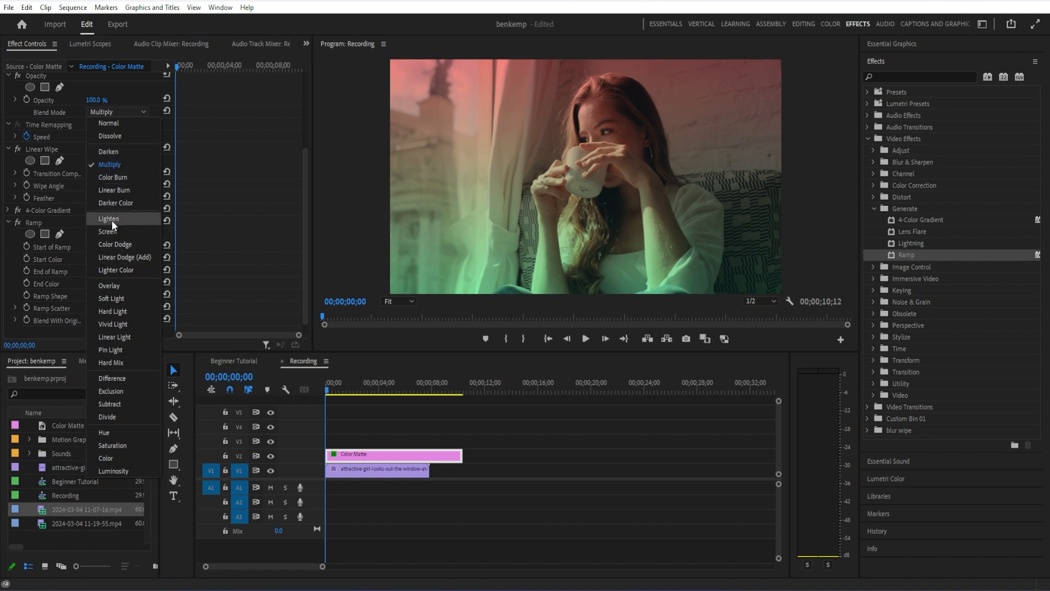
mouse_move(108, 231)
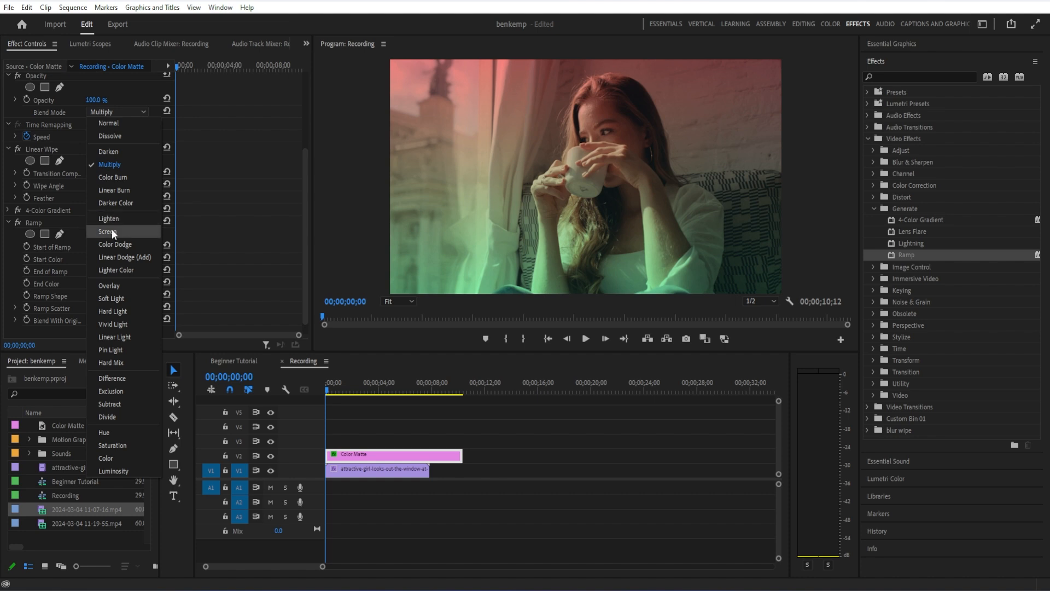
mouse_move(124, 258)
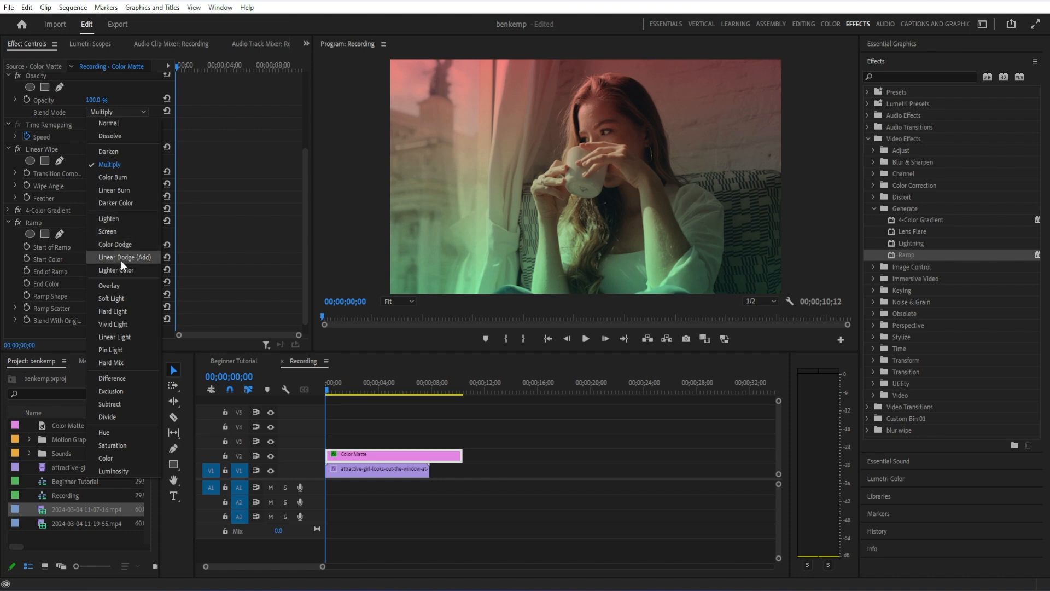
mouse_move(120, 243)
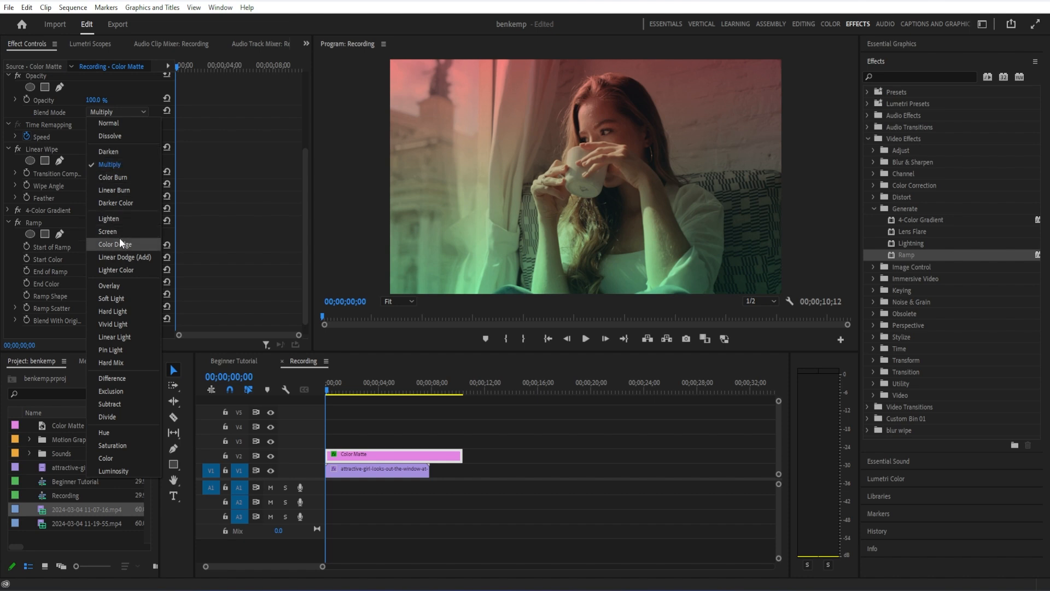
left_click(108, 219)
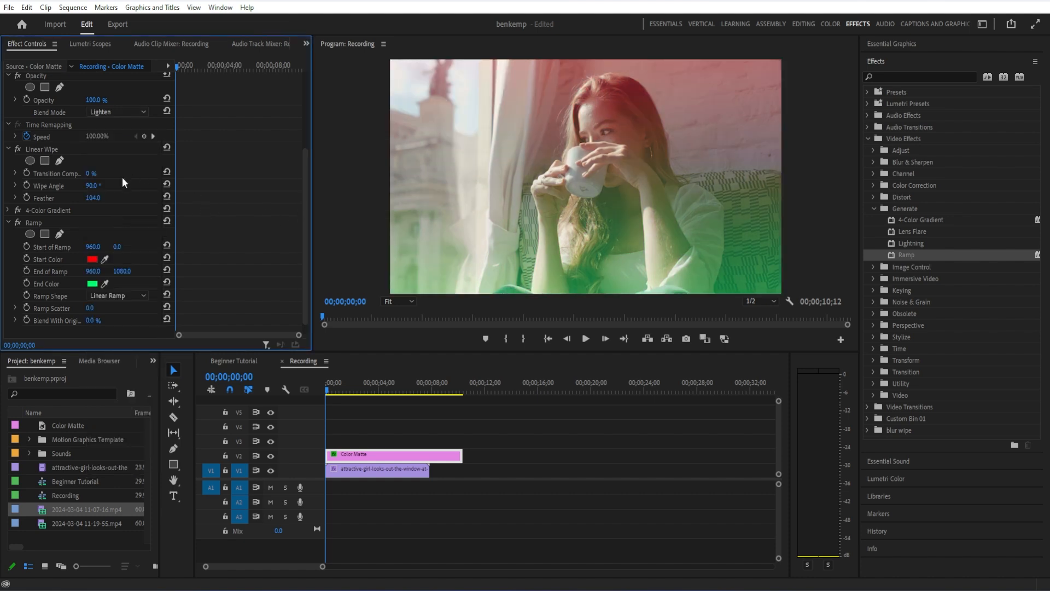
Raise the footage clip's Lumetri Color saturation to about 133.
left_click(378, 469)
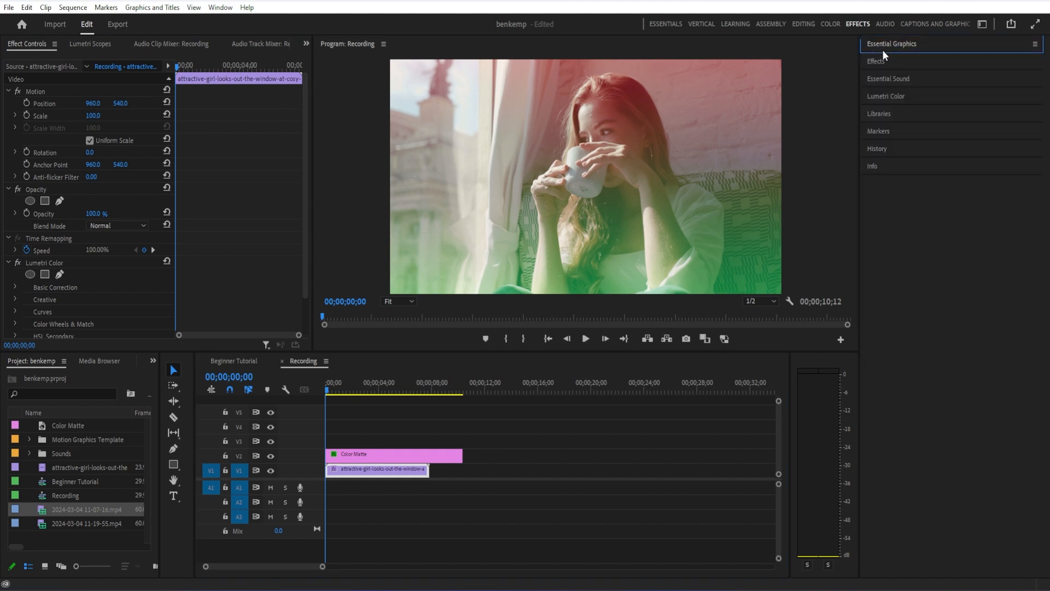
left_click(887, 79)
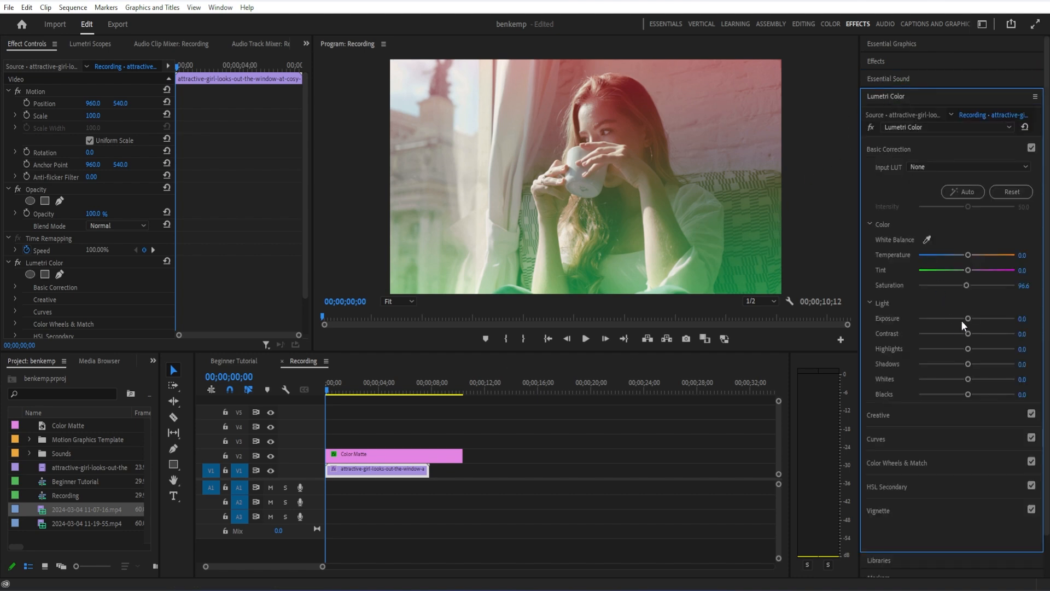
left_click_drag(965, 285, 983, 284)
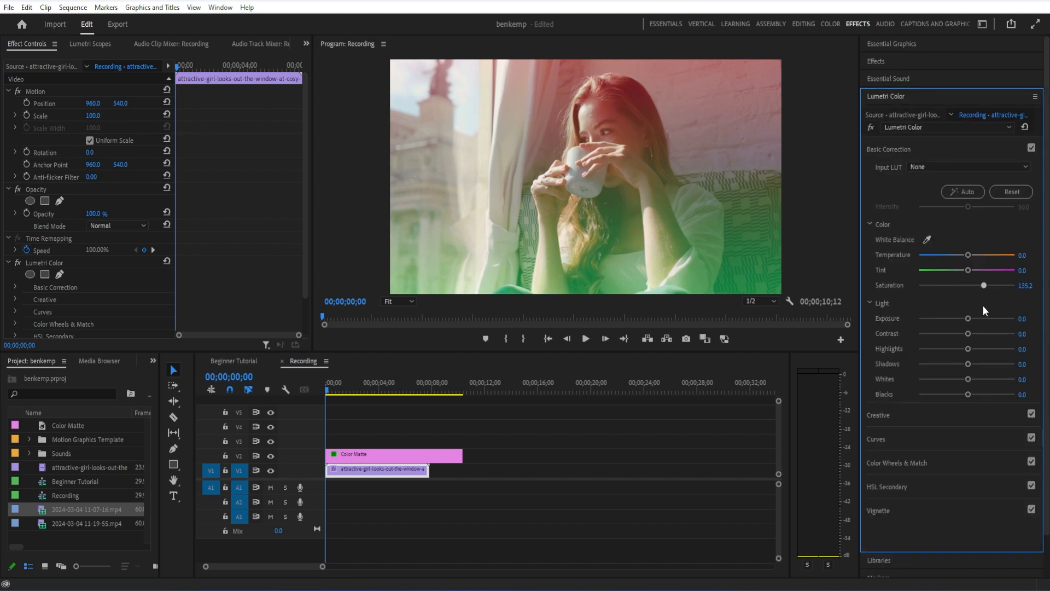
left_click_drag(982, 285, 965, 285)
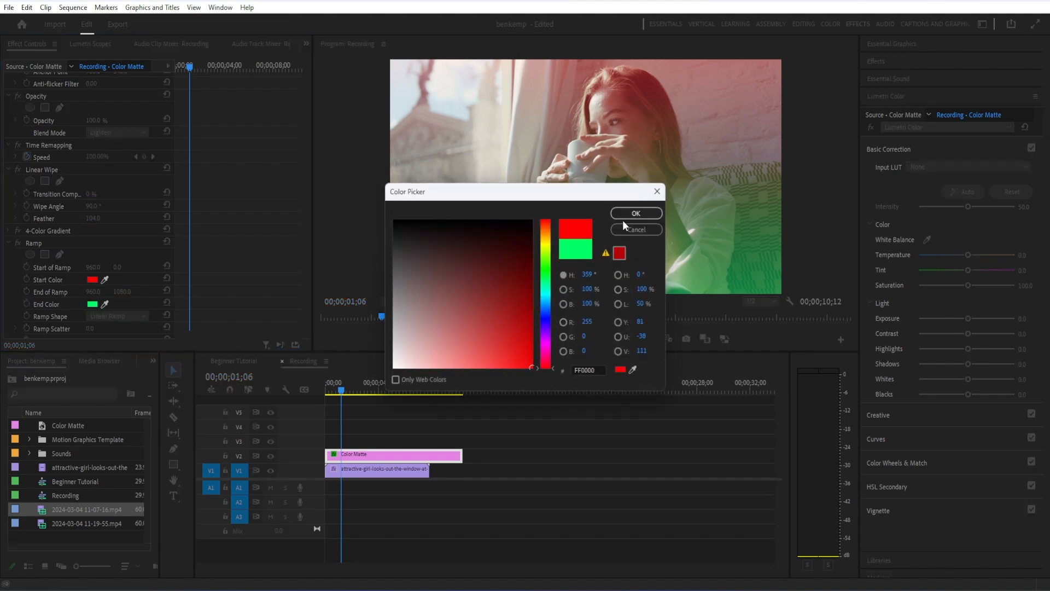
Make the Ramp end in red too and blend the matte in Normal mode at 64% opacity.
left_click(635, 213)
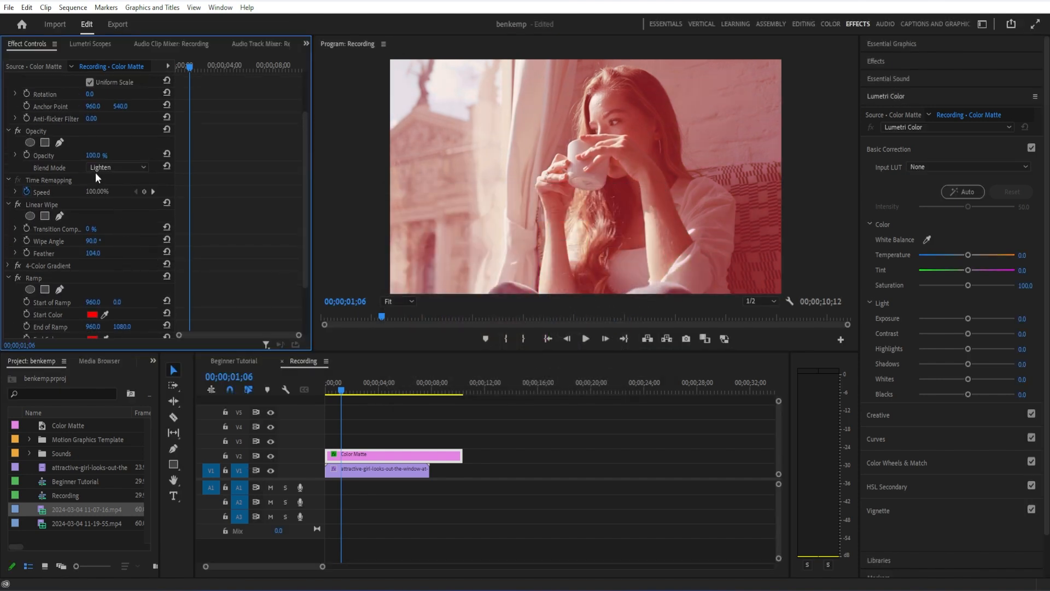
left_click(117, 166)
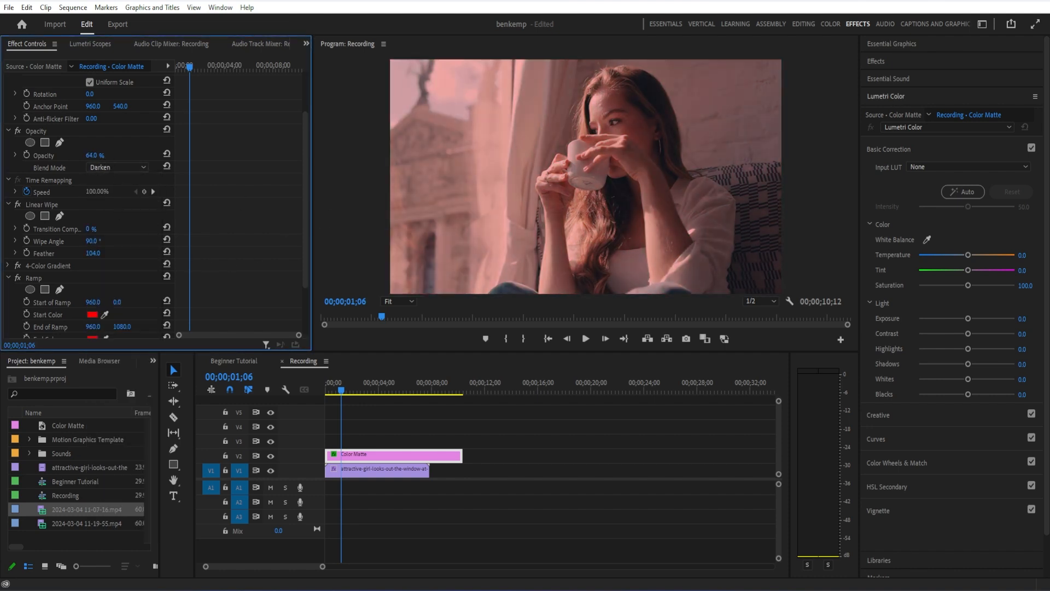
left_click(117, 166)
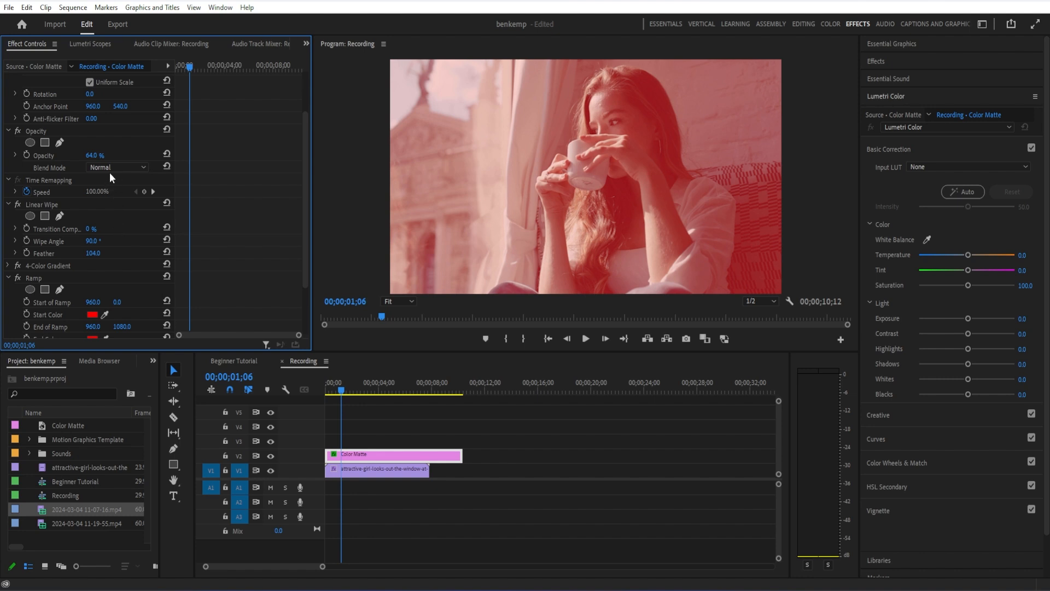
Set the Ramp Start Color to yellow-green A8FF00 and confirm the Color Picker.
left_click(117, 166)
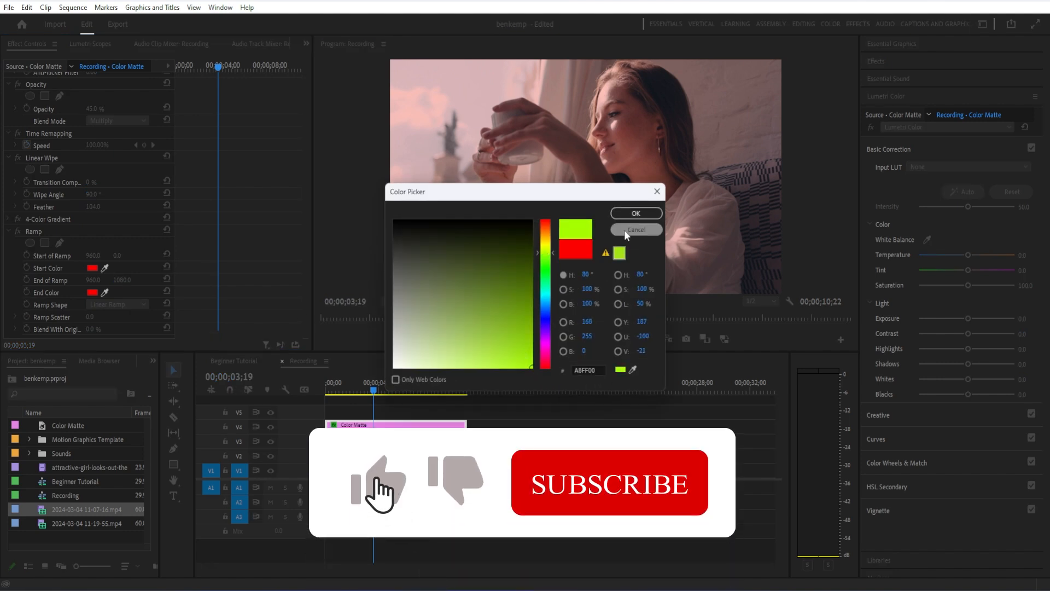
left_click(634, 229)
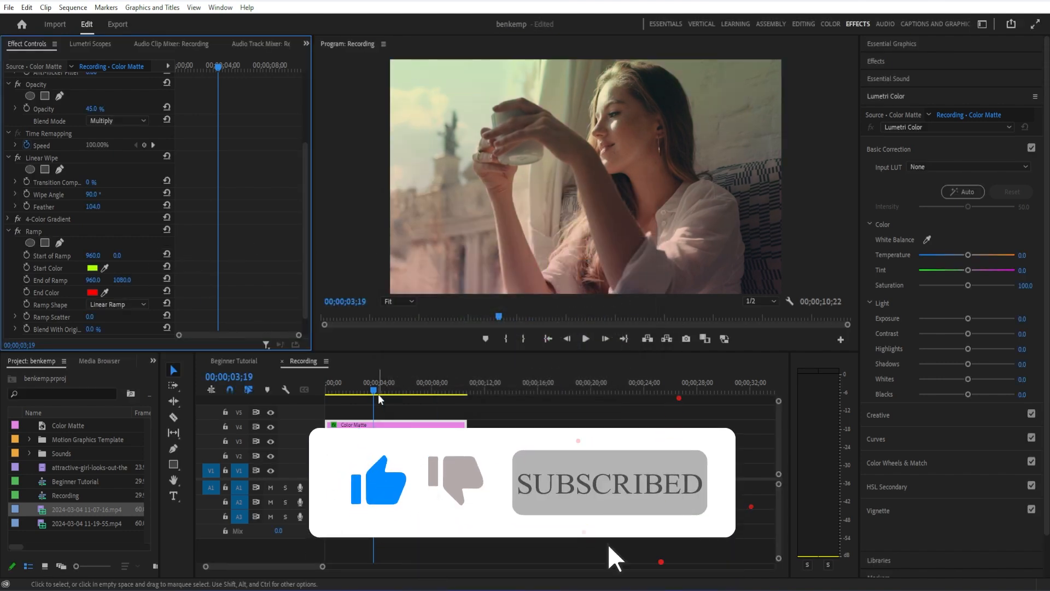